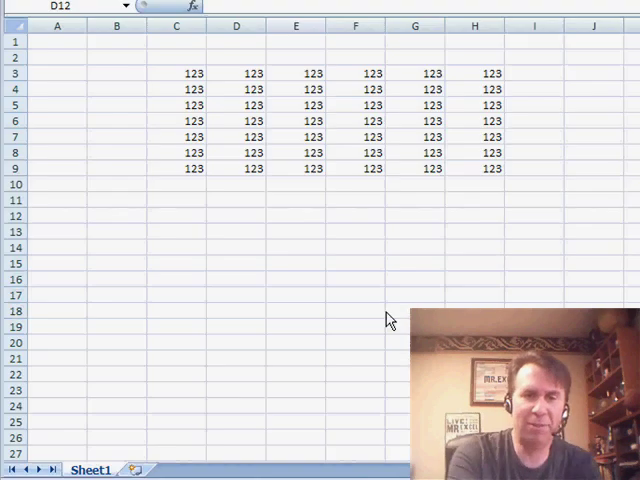
# Demonstrate Ctrl+A region selection by selecting the whole block of 123 values from inside it, twice.
pyautogui.click(236, 215)
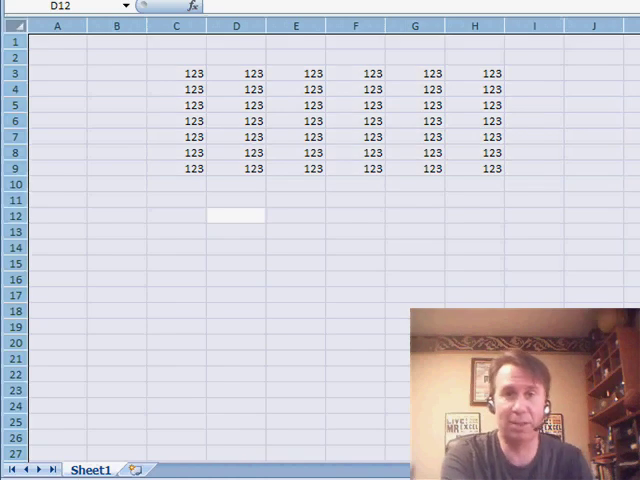
pyautogui.click(414, 294)
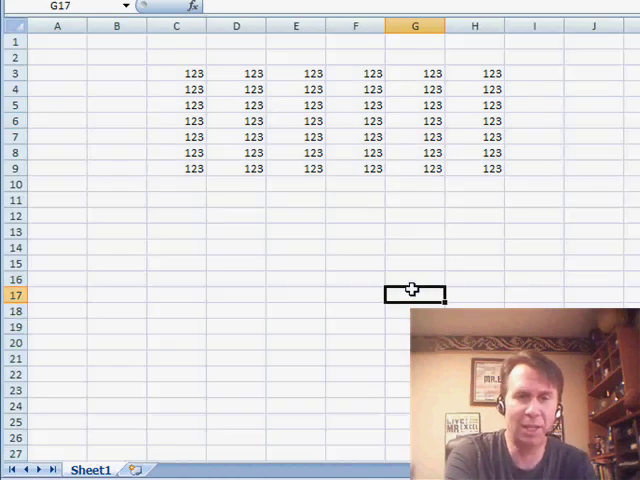
pyautogui.click(236, 105)
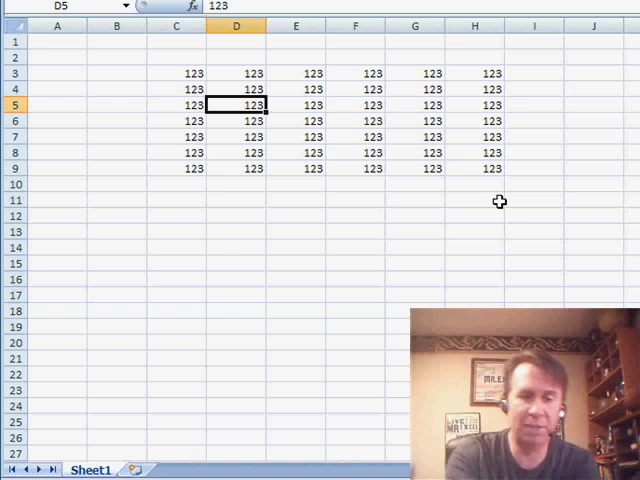
pyautogui.moveTo(176, 73); pyautogui.dragTo(503, 168)
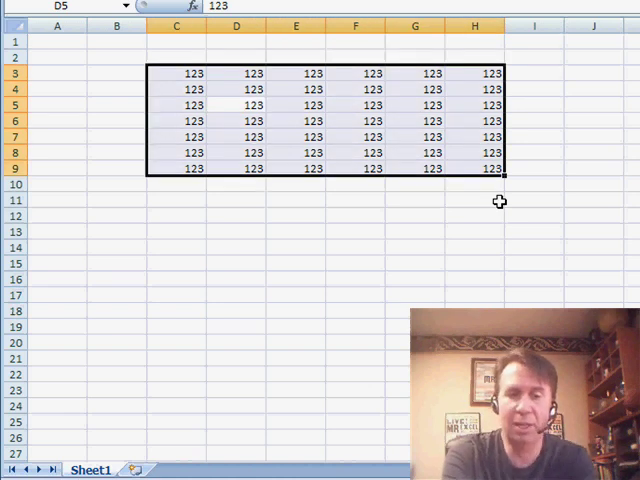
pyautogui.click(355, 231)
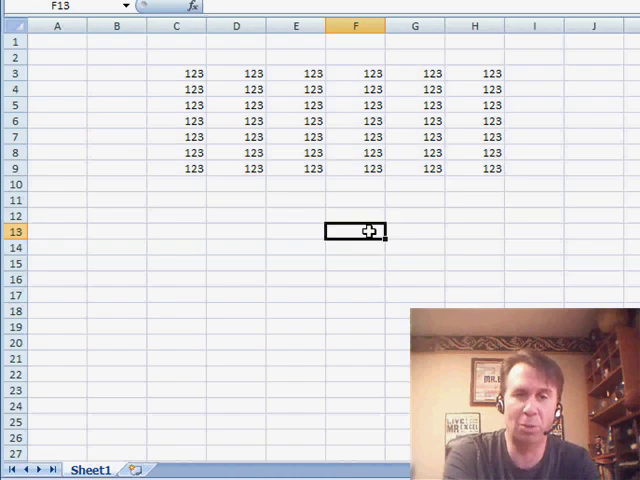
pyautogui.click(236, 105)
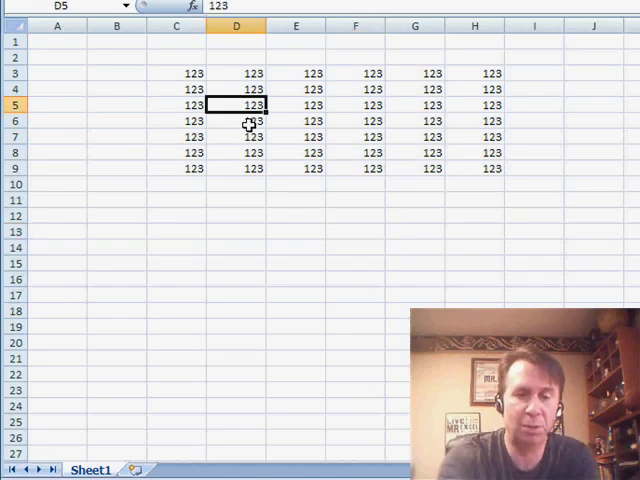
pyautogui.moveTo(177, 73); pyautogui.dragTo(490, 168)
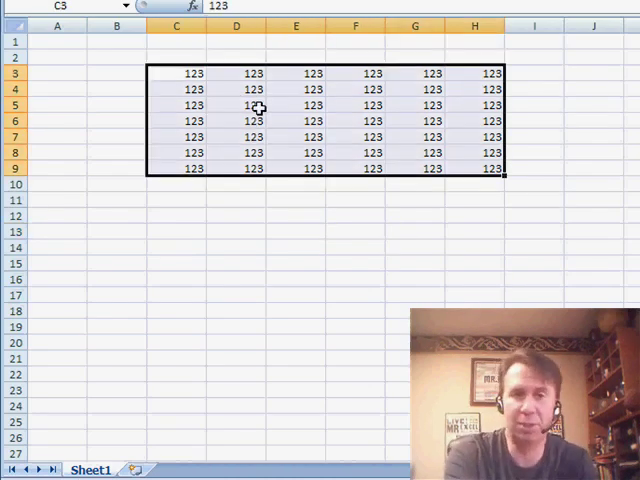
# Enter 1234 in empty cell D11 and undo it with Alt+Backspace.
pyautogui.click(236, 200)
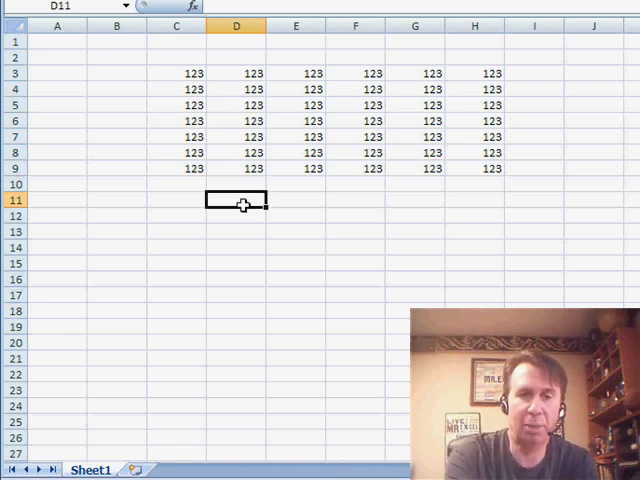
pyautogui.write('1234')
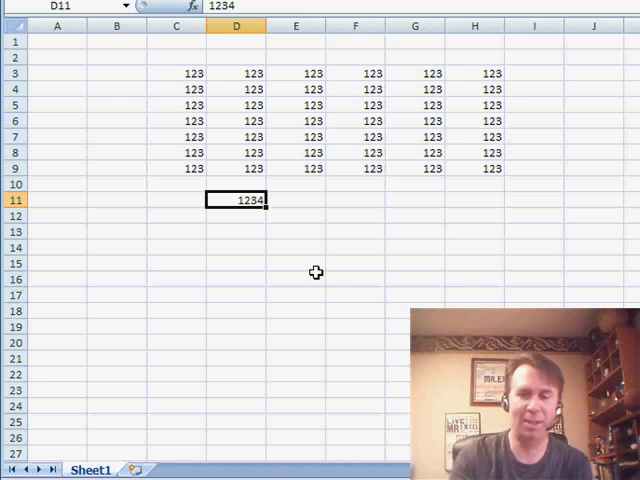
pyautogui.press('Delete')
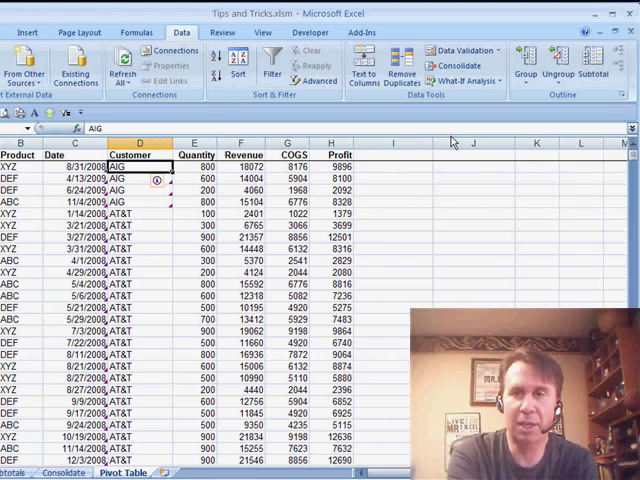
# Add subtotals by Customer and collapse to outline level 2 so only customer totals show.
pyautogui.click(594, 65)
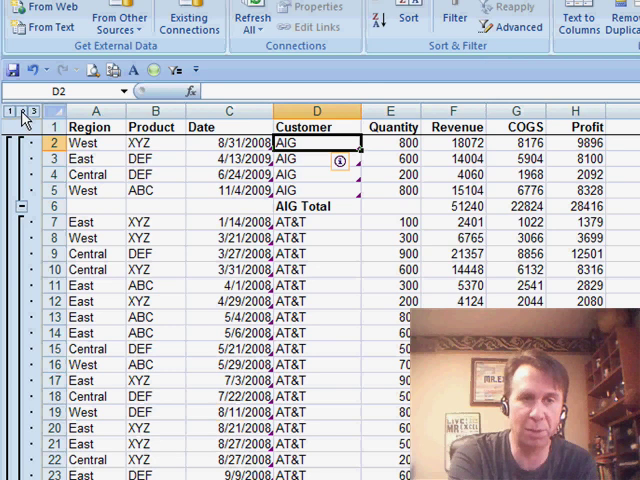
pyautogui.click(22, 110)
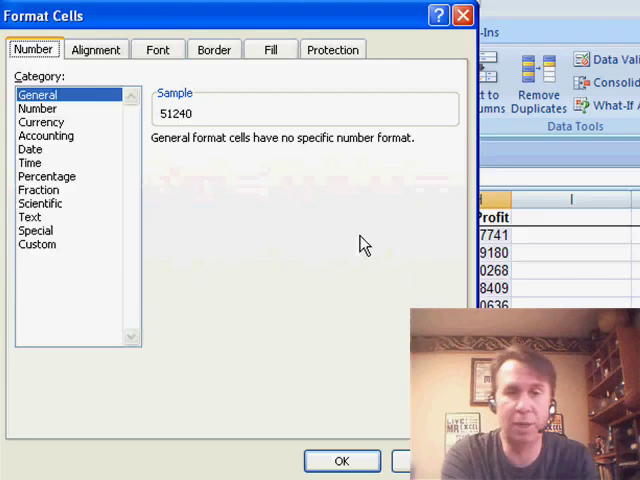
# Give the customer total rows top and bottom borders in Format Cells and confirm.
pyautogui.click(214, 49)
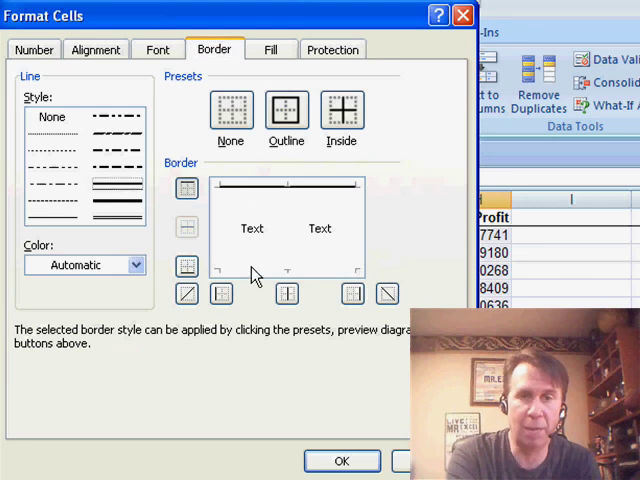
pyautogui.click(341, 461)
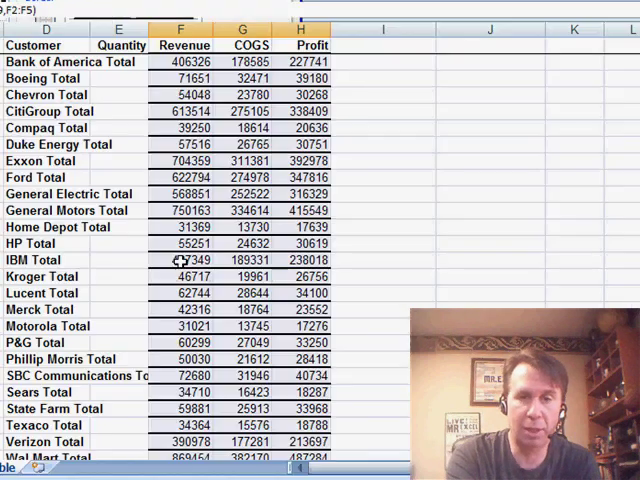